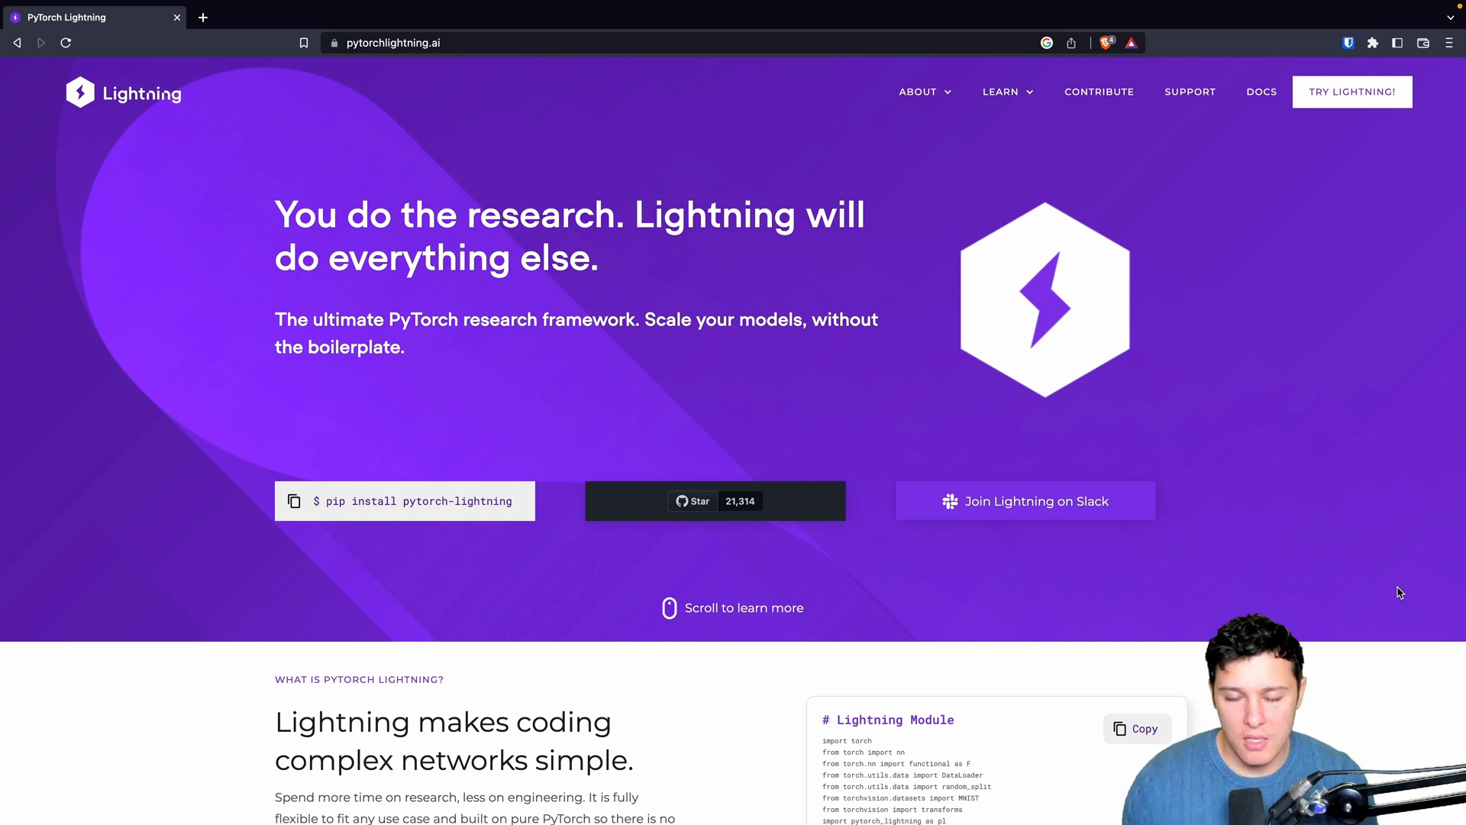
pyautogui.moveTo(638, 315)
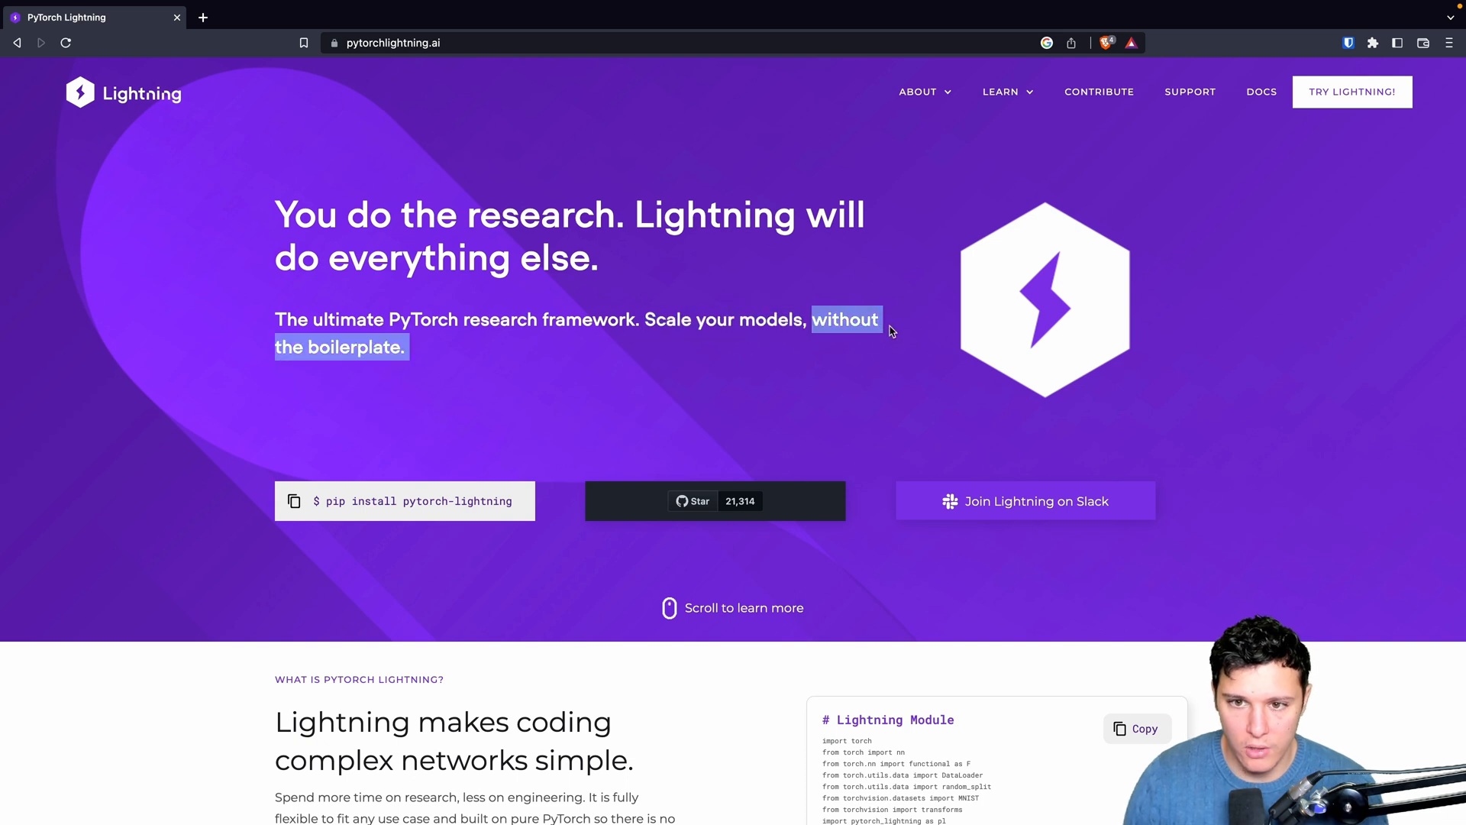
# Scroll to the 'What is PyTorch Lightning' section and highlight the 'Run your code on any hardware' feature
pyautogui.click(846, 336)
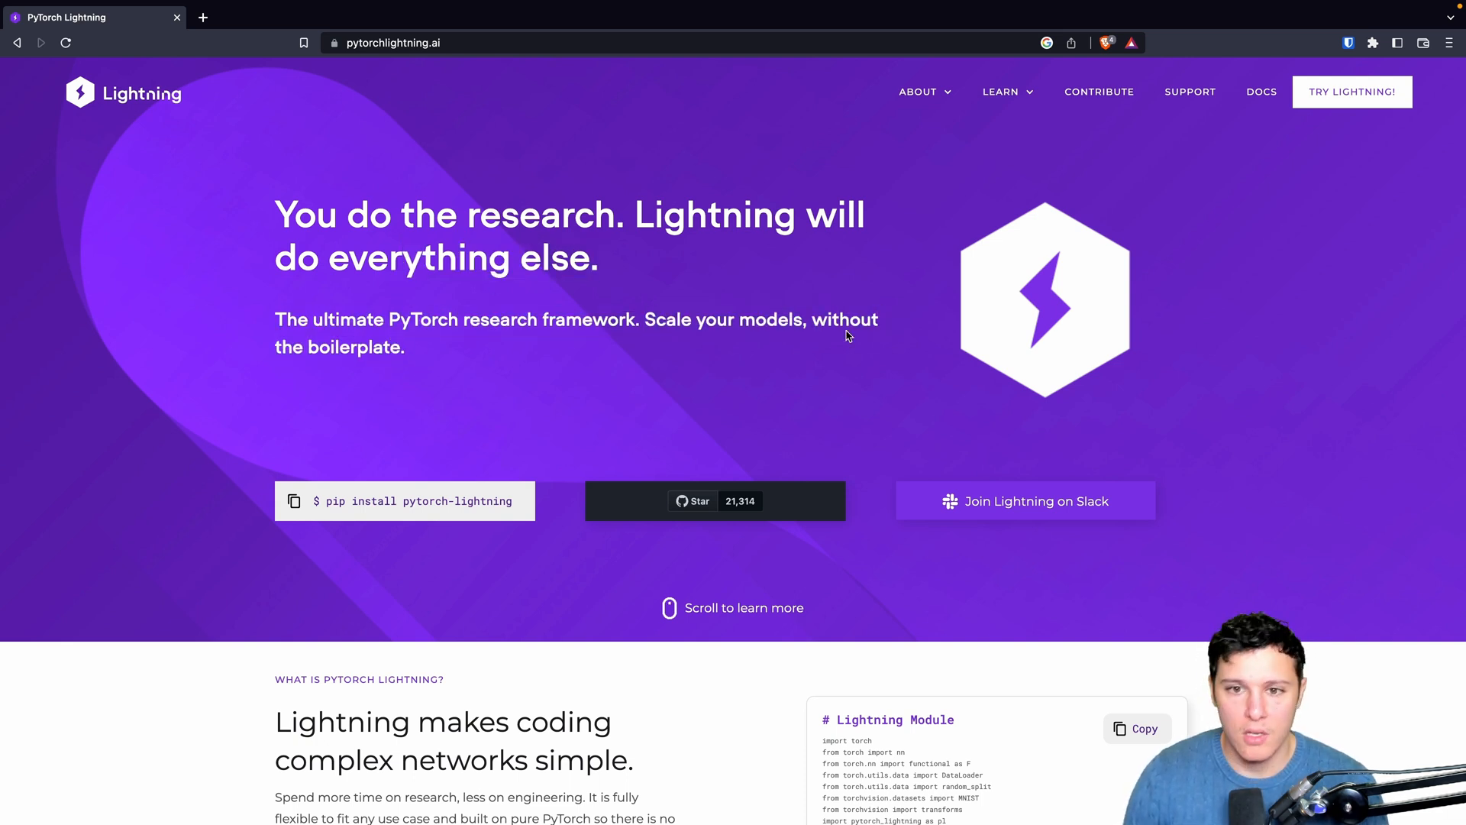
pyautogui.moveTo(832, 347)
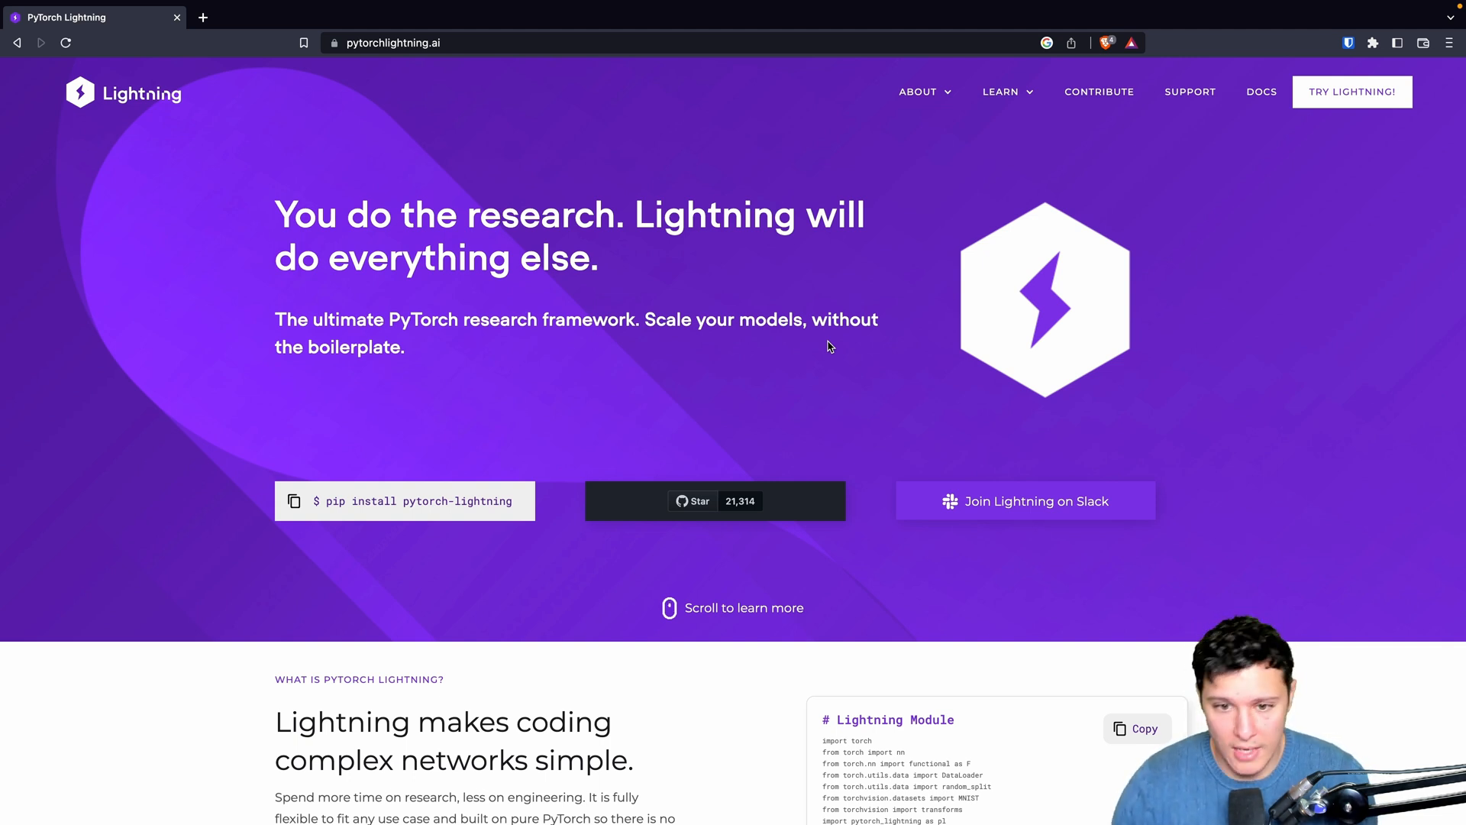
pyautogui.scroll(-3)
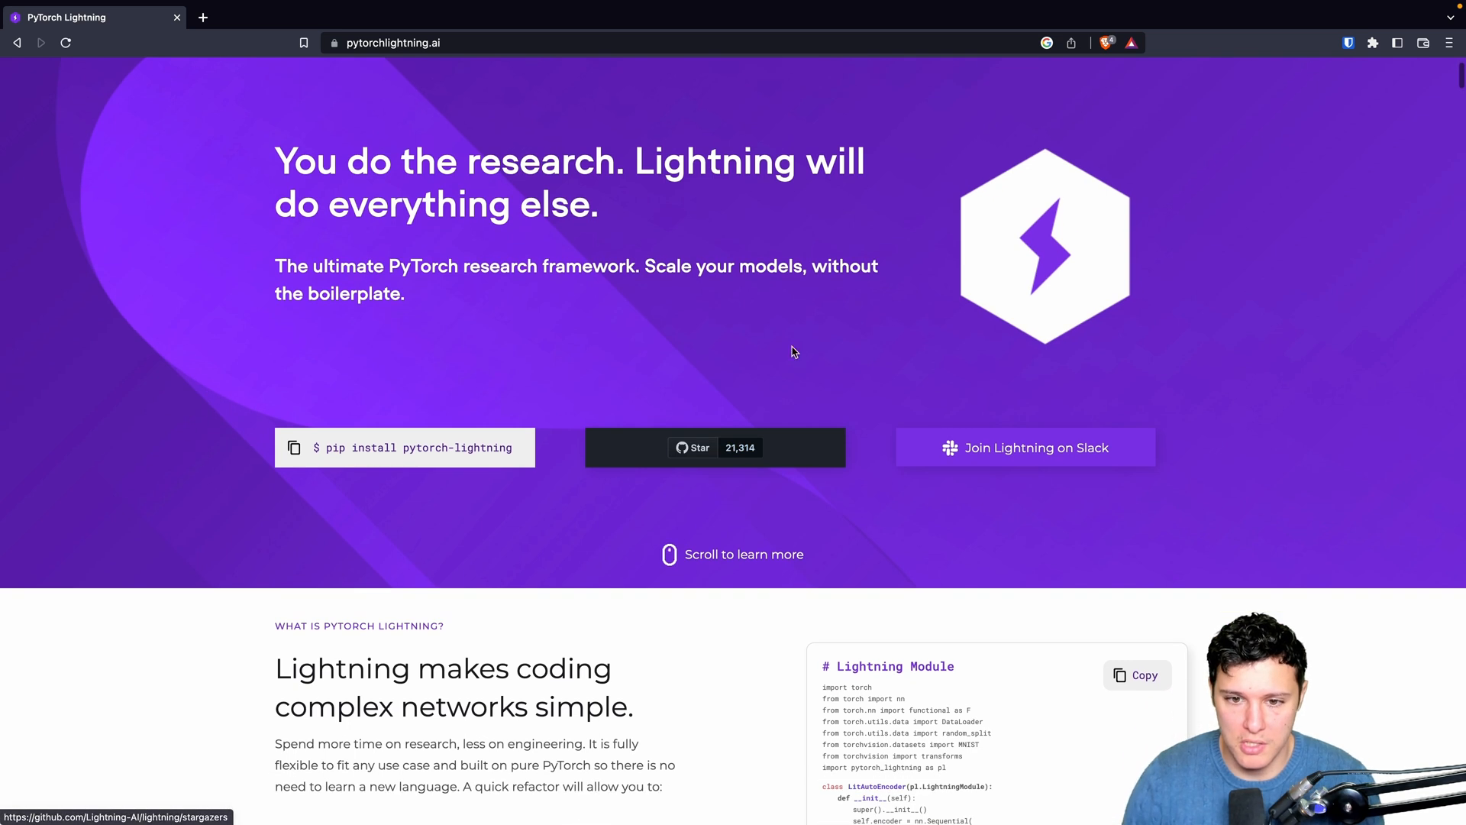
pyautogui.scroll(-3)
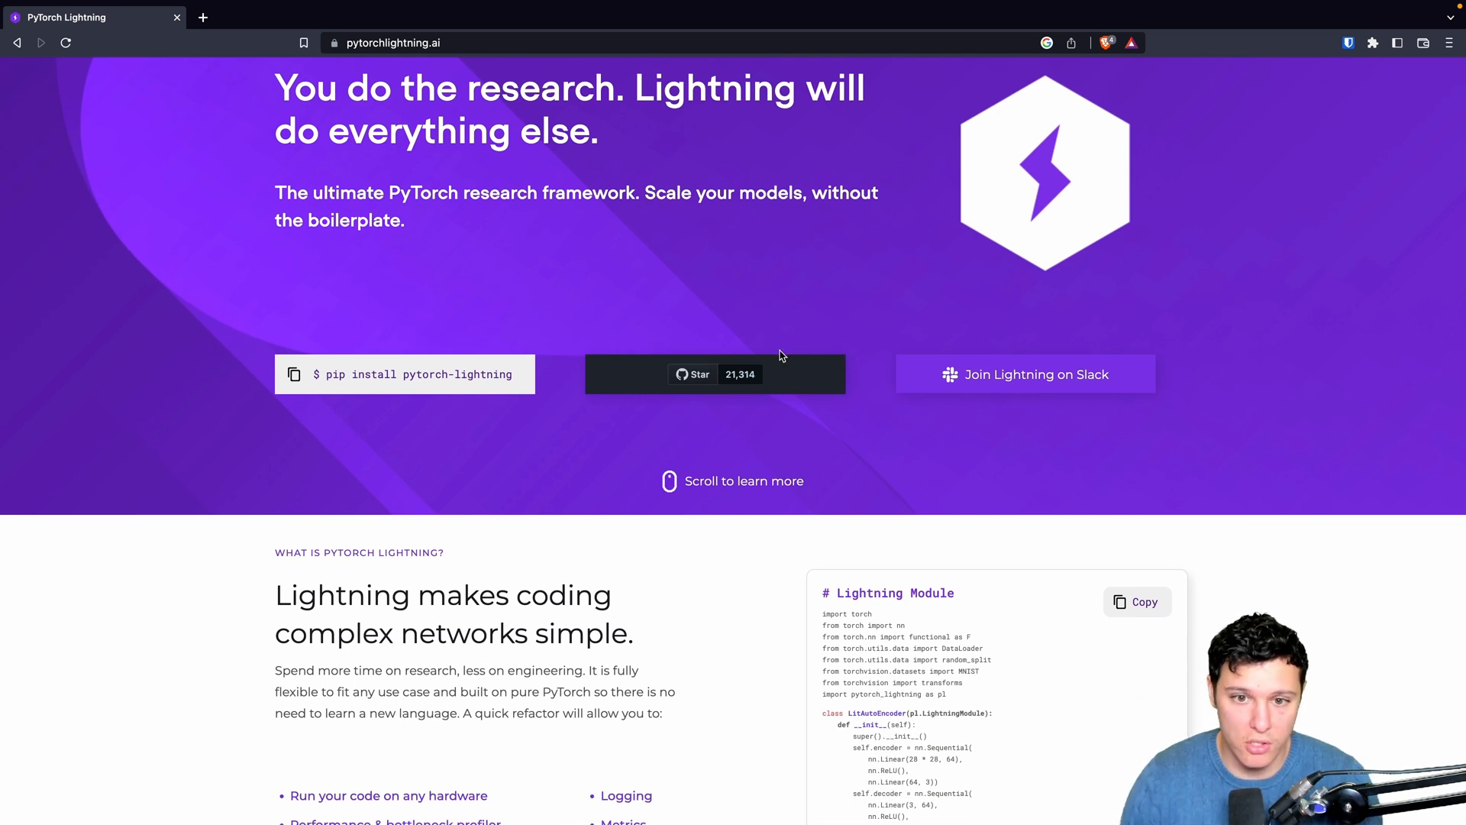
pyautogui.moveTo(773, 440)
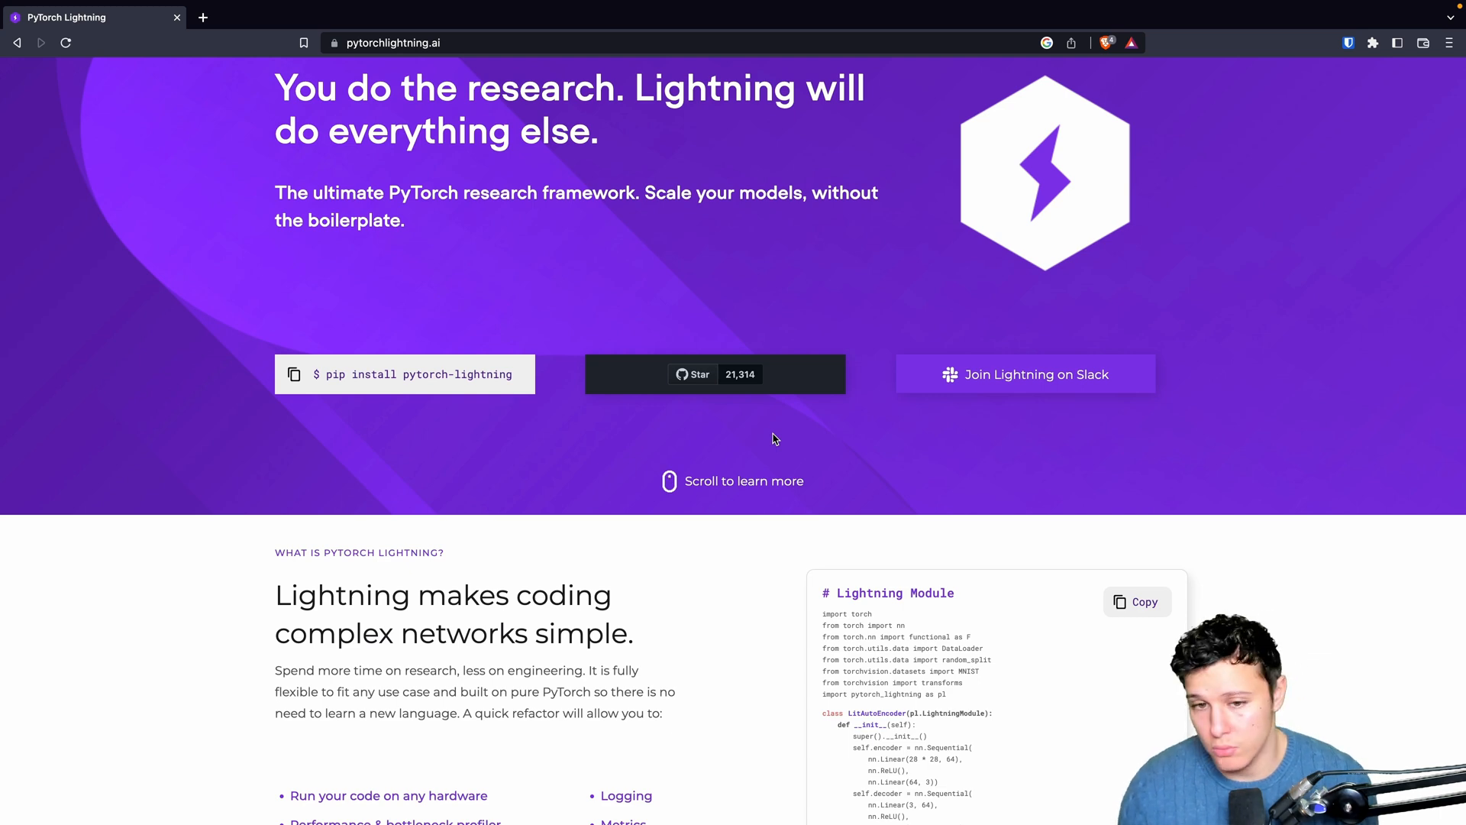
pyautogui.scroll(-3)
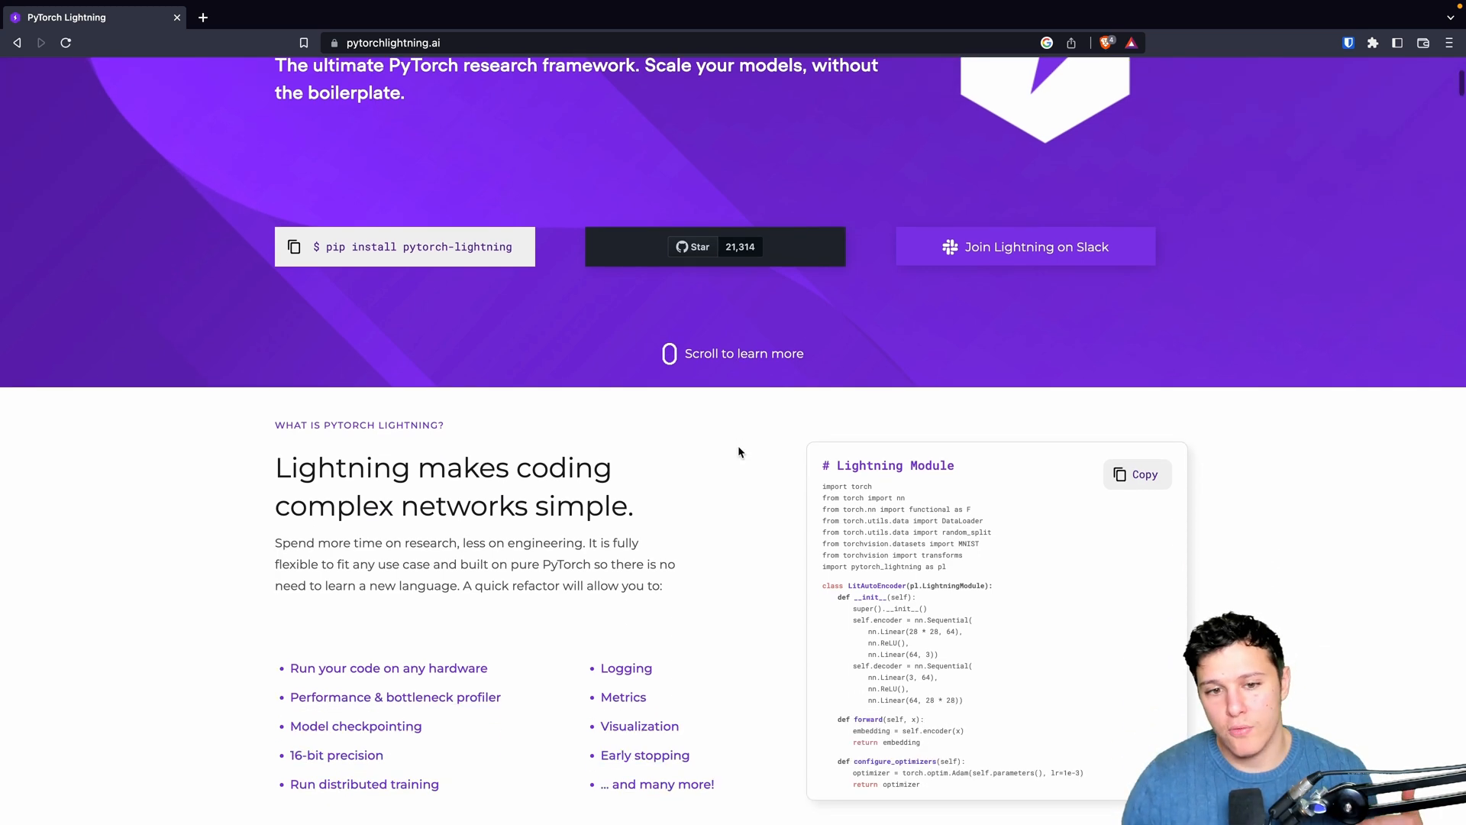
pyautogui.scroll(-3)
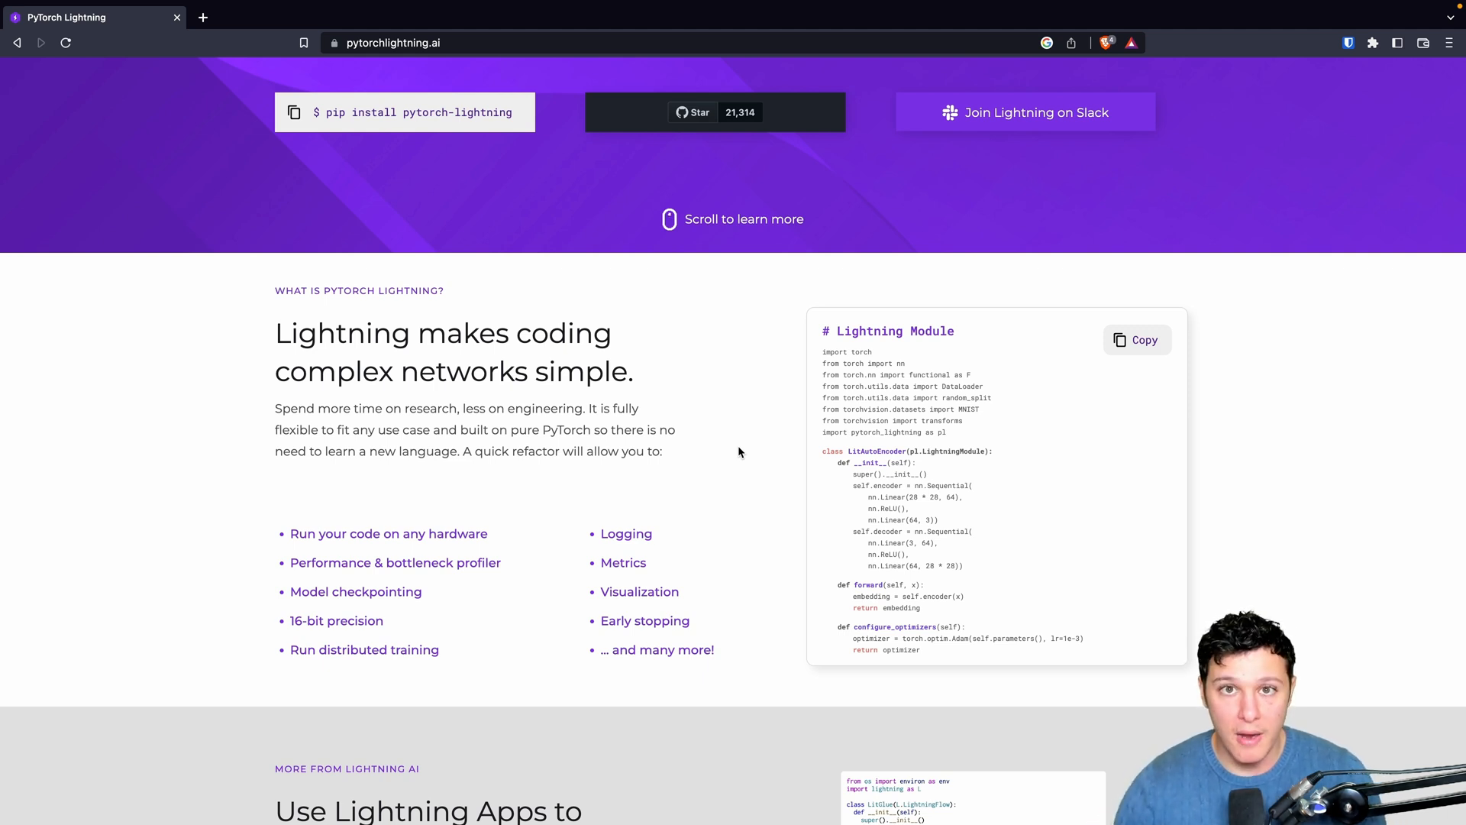
pyautogui.scroll(-3)
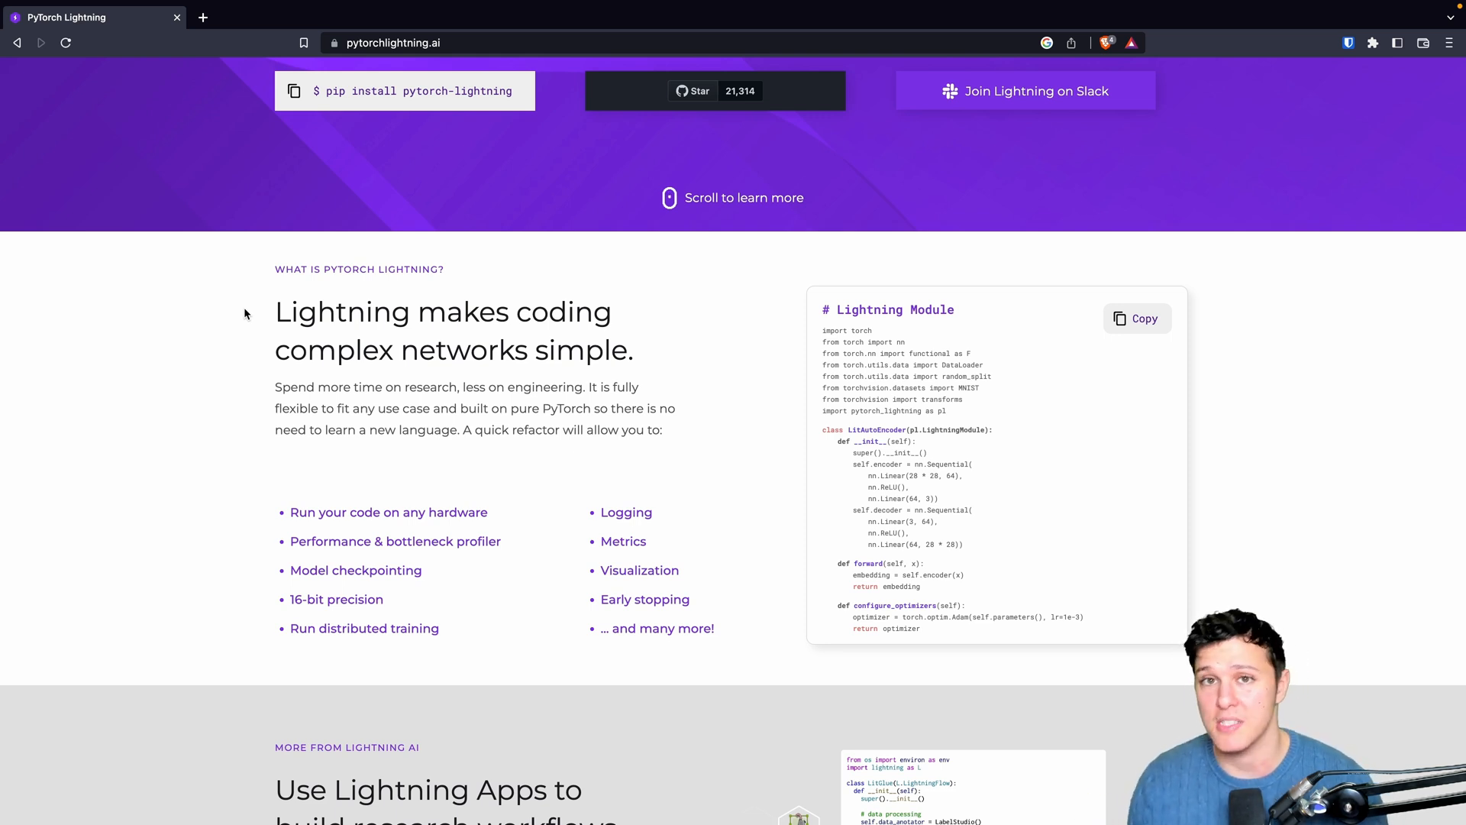
pyautogui.scroll(-3)
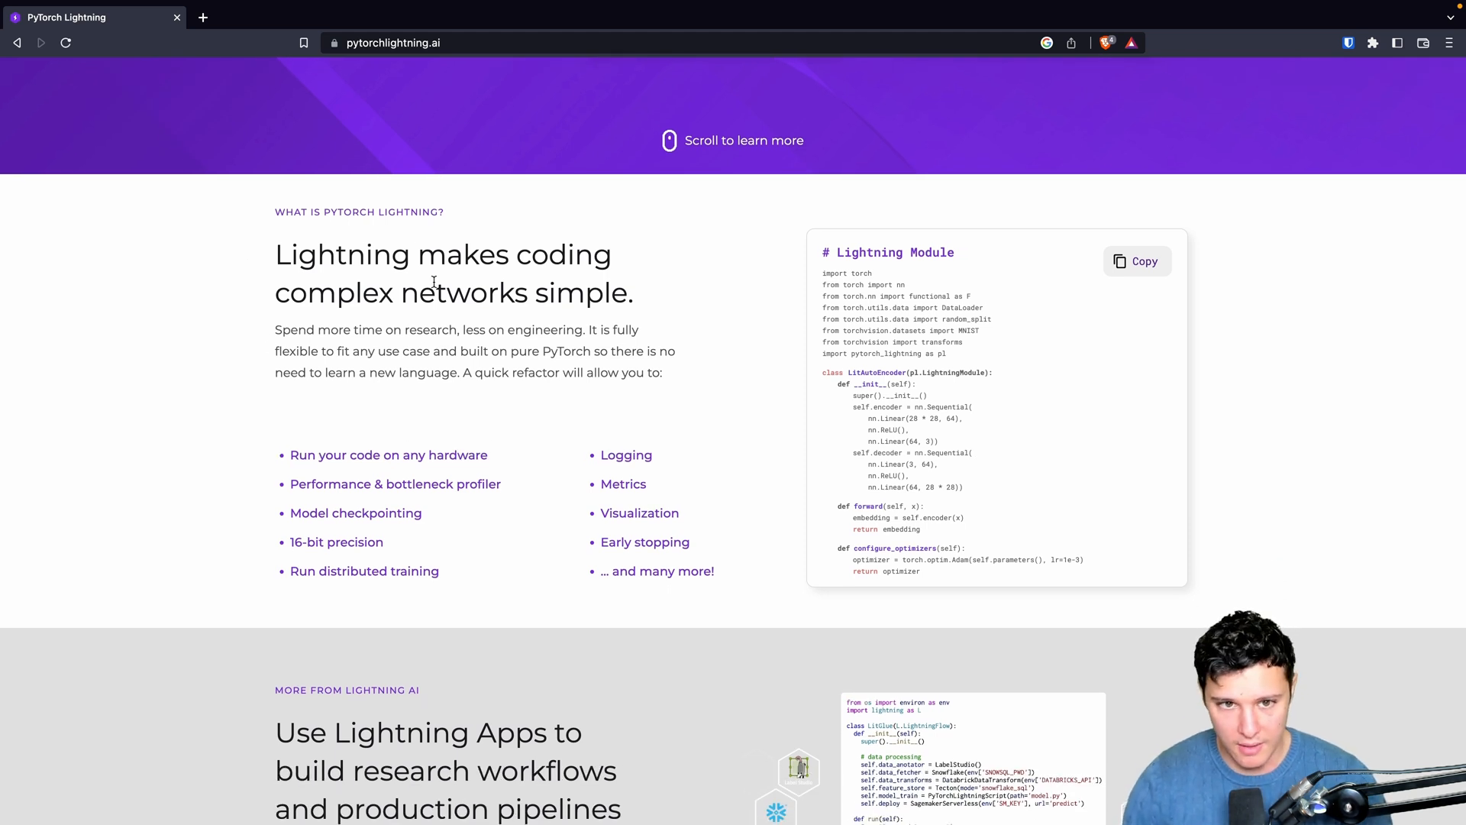
pyautogui.moveTo(455, 452)
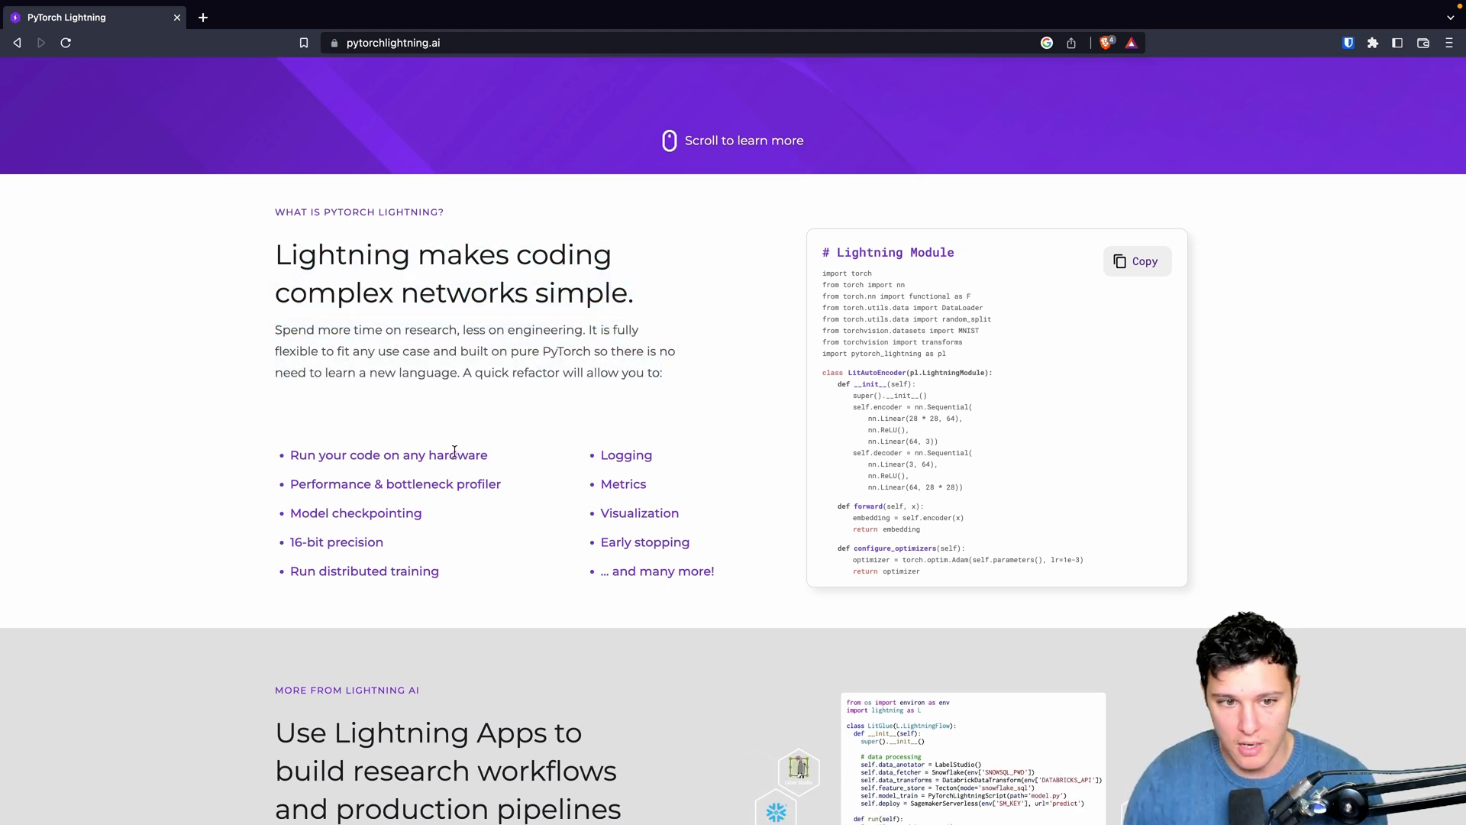
pyautogui.doubleClick(388, 455)
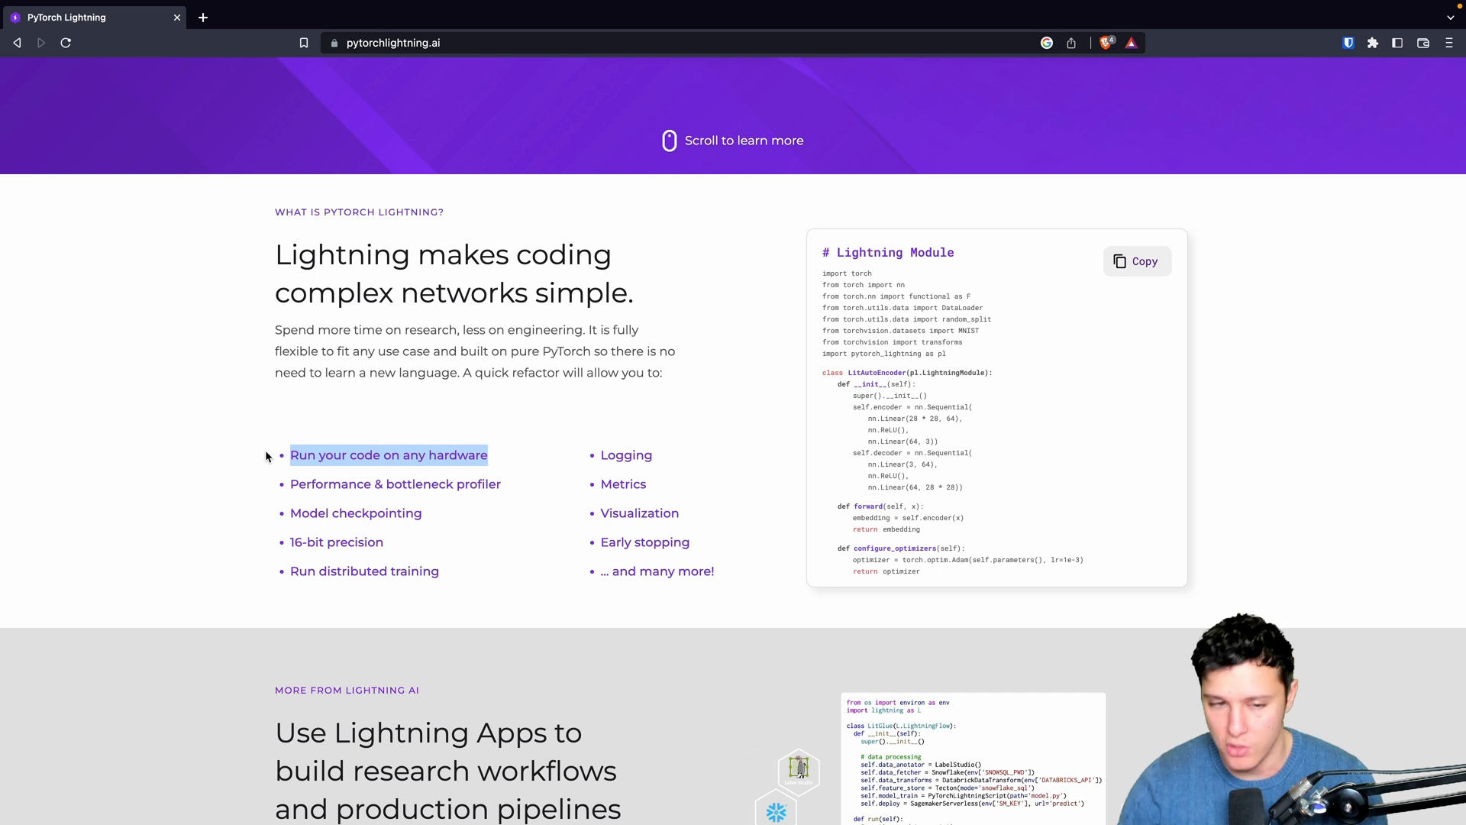
pyautogui.moveTo(530, 485)
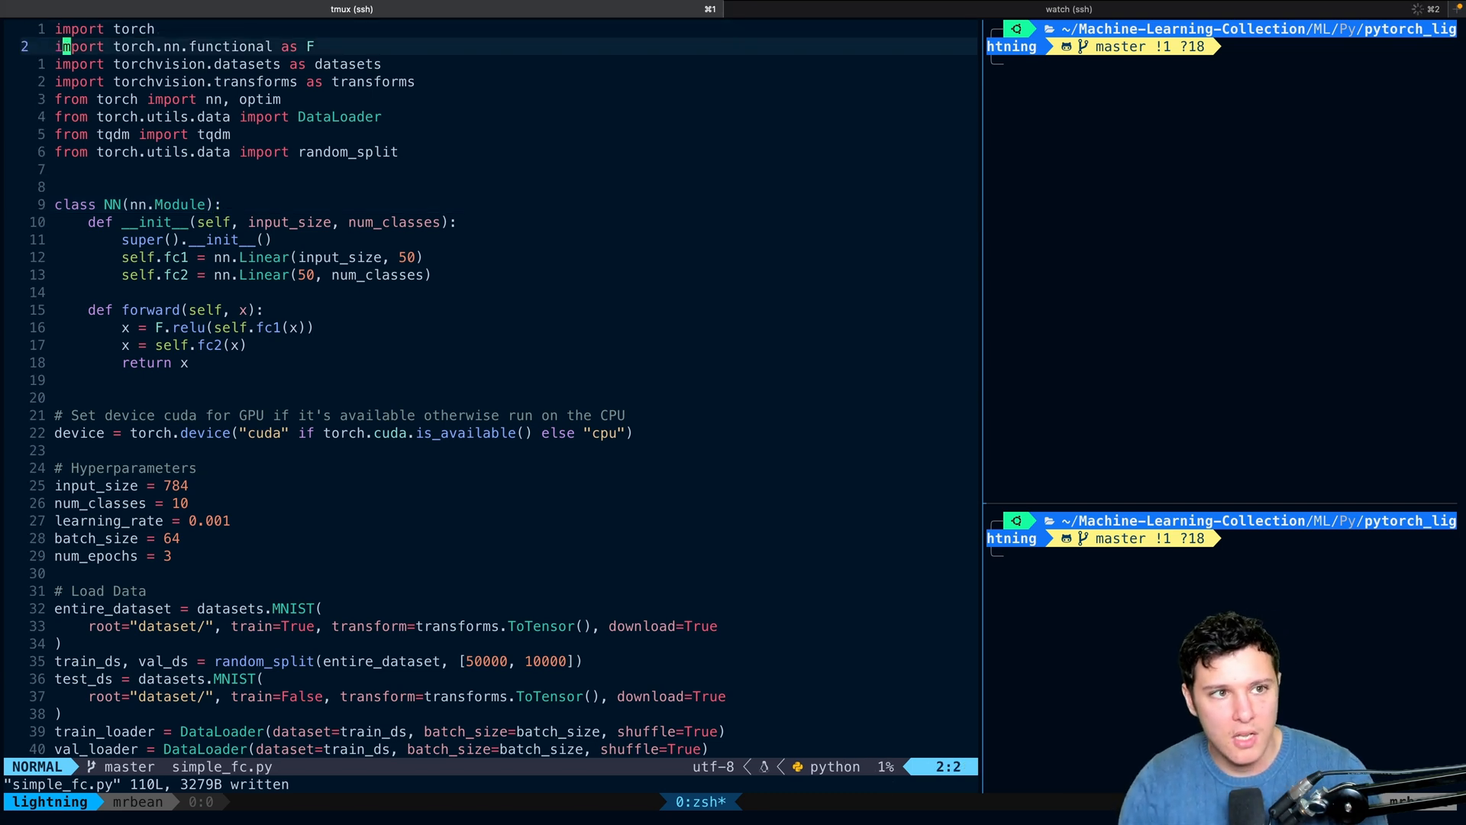
# Jump to the top of simple_fc.py to mark the import lines
pyautogui.press('gg')
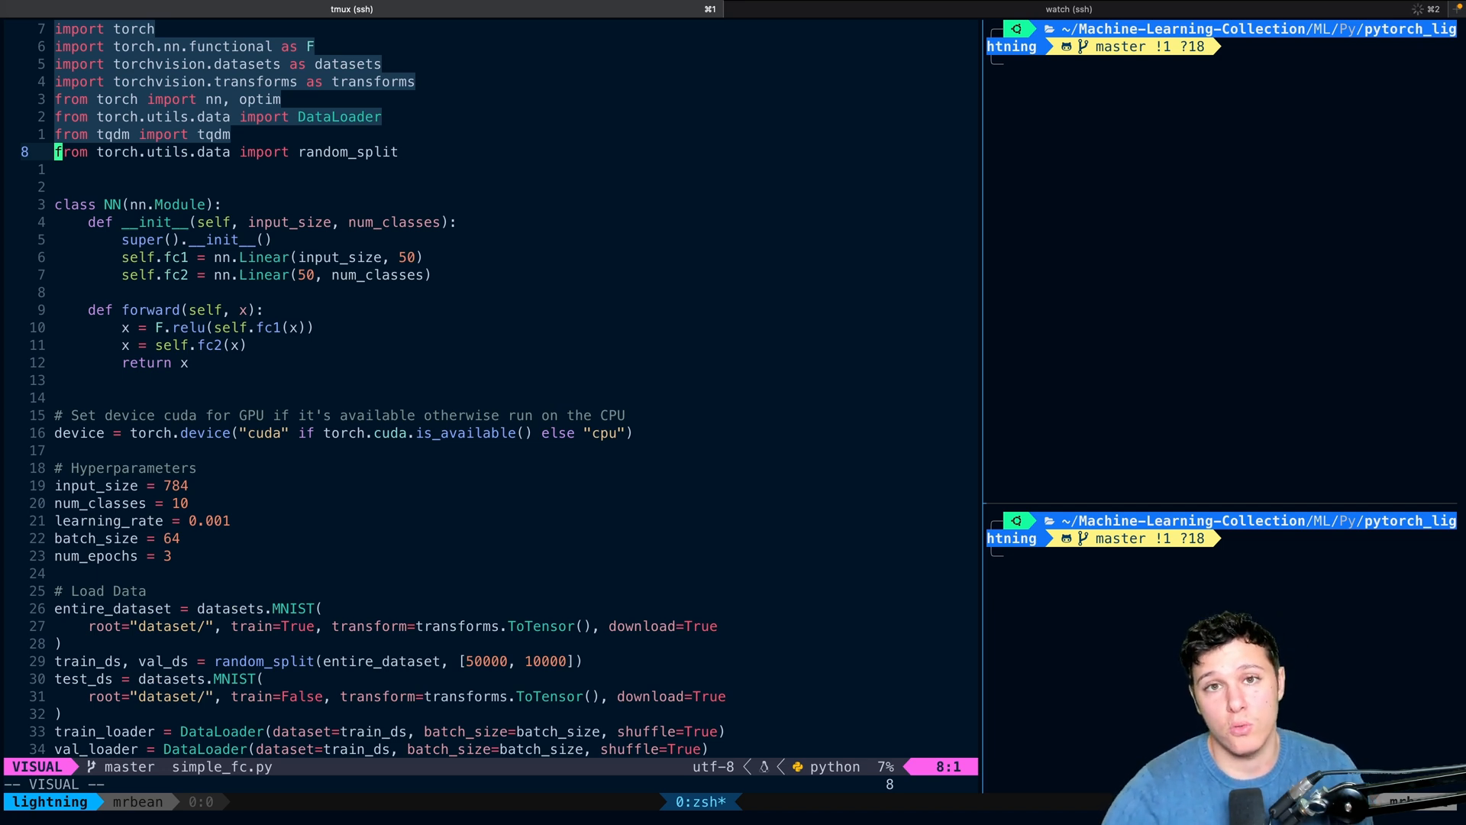
pyautogui.press('Escape')
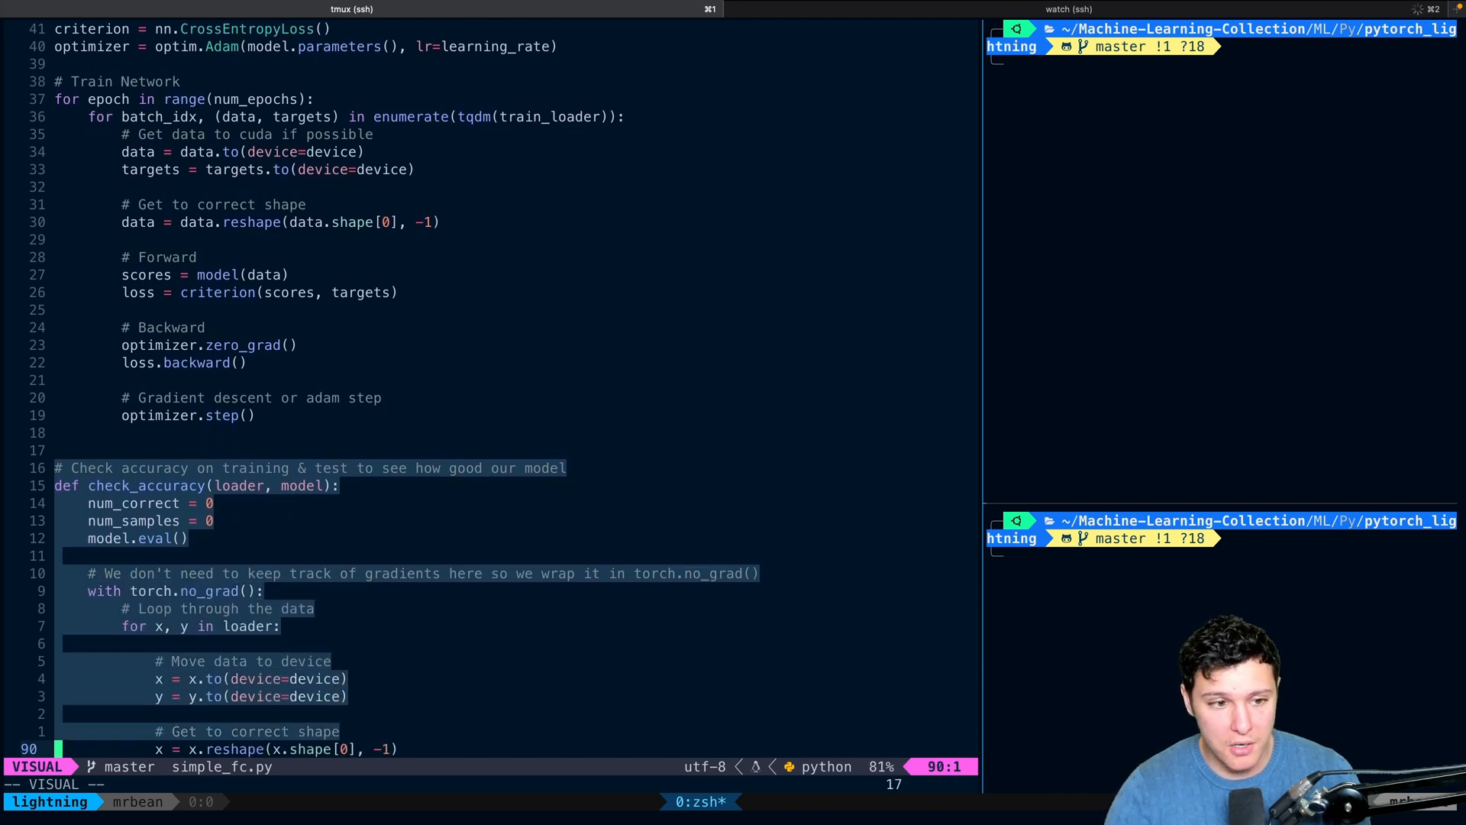
pyautogui.scroll(-3)
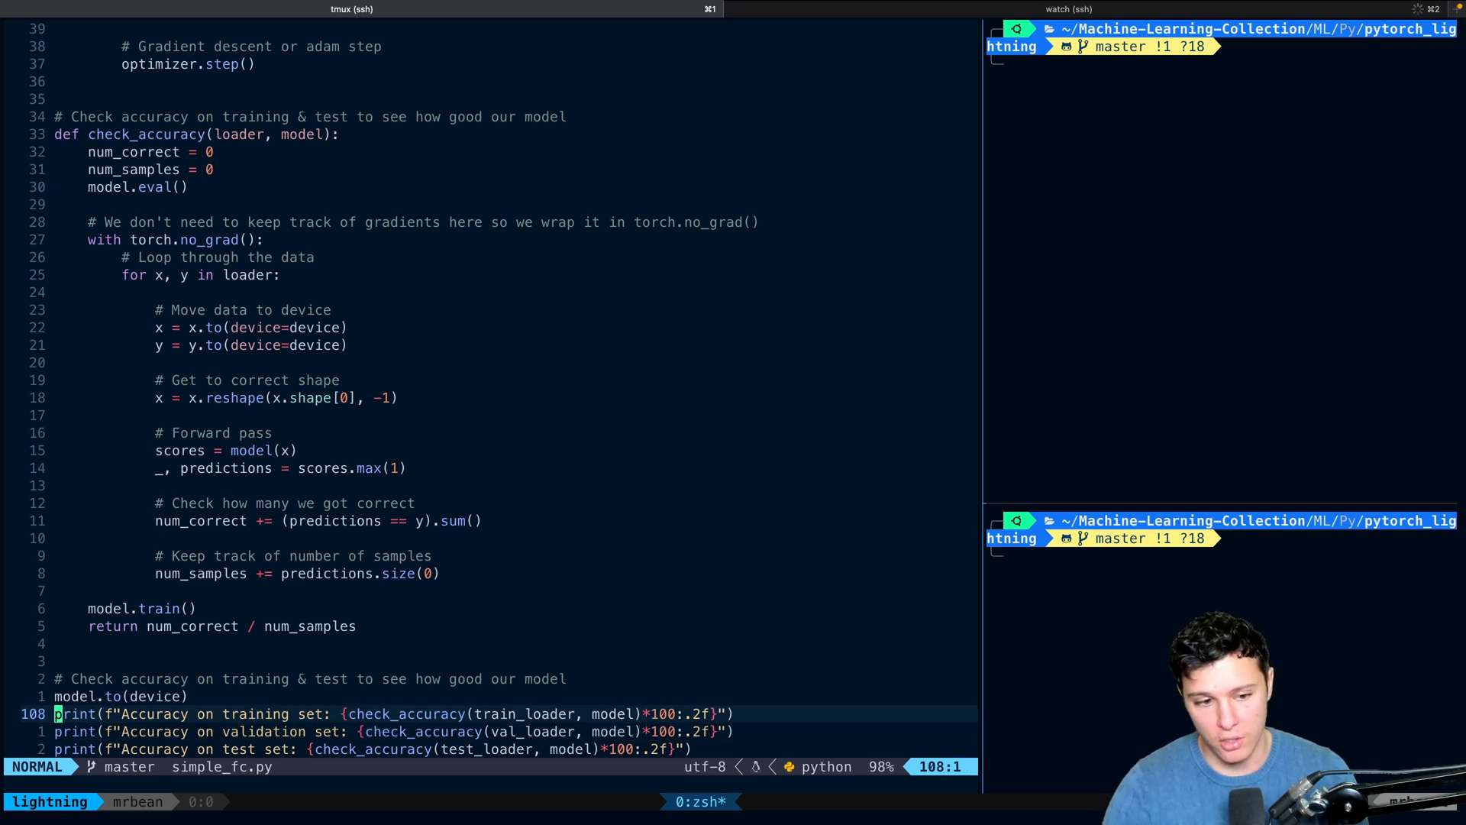
pyautogui.press('j')
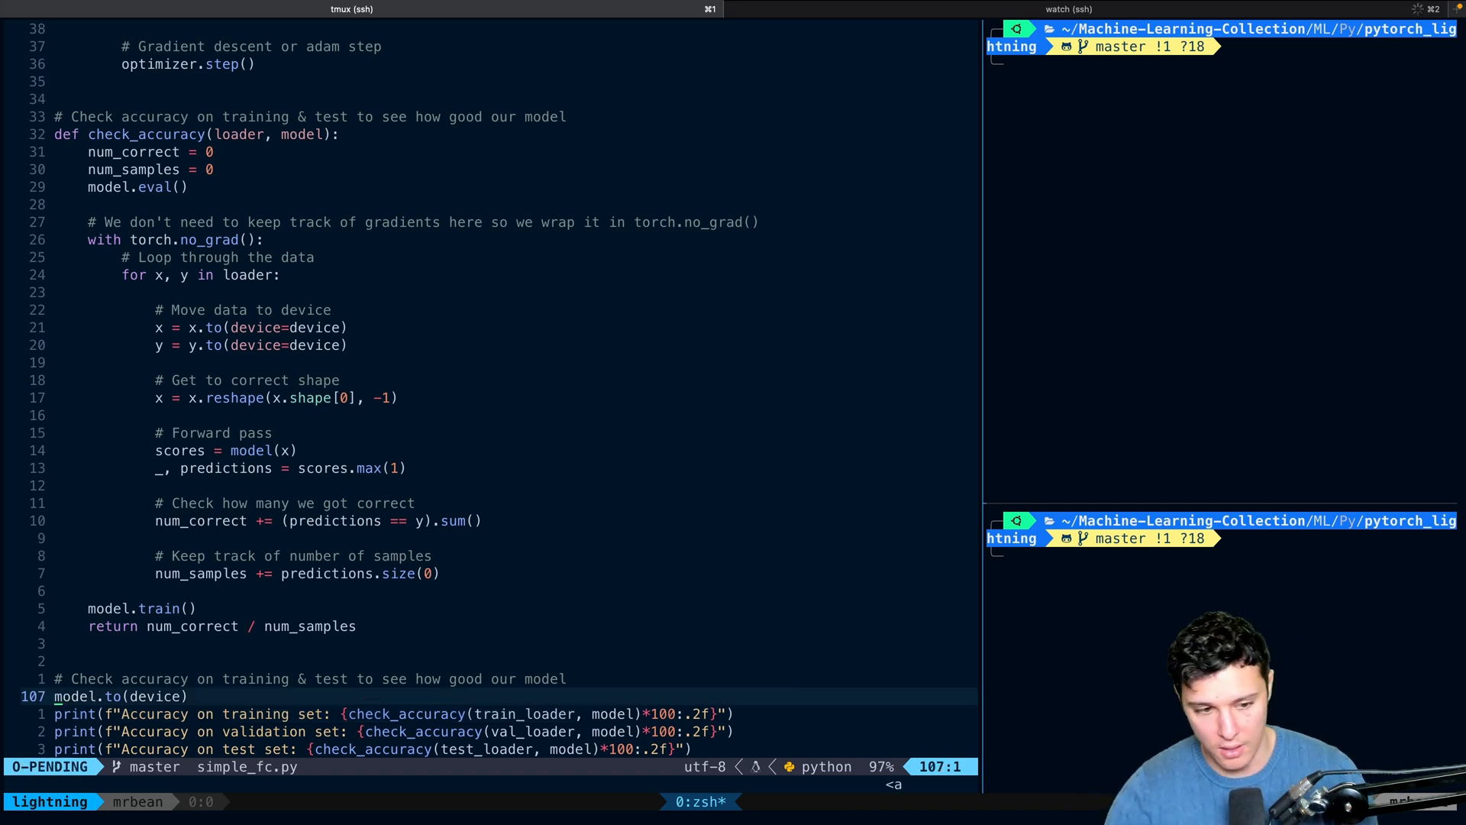
pyautogui.press('Escape')
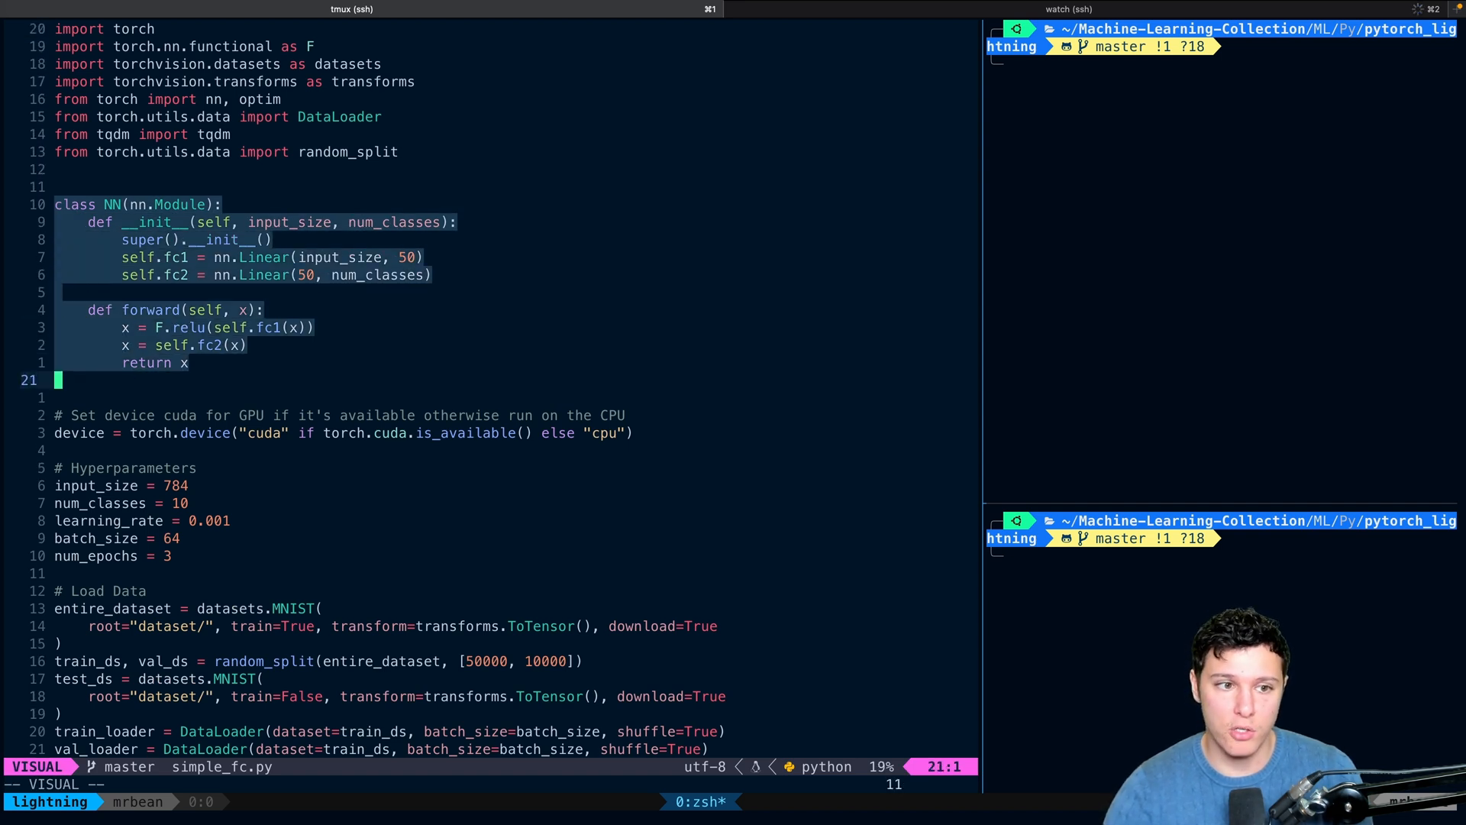
# Clear the NN class selection and jump down to the check_accuracy function
pyautogui.press('Escape')
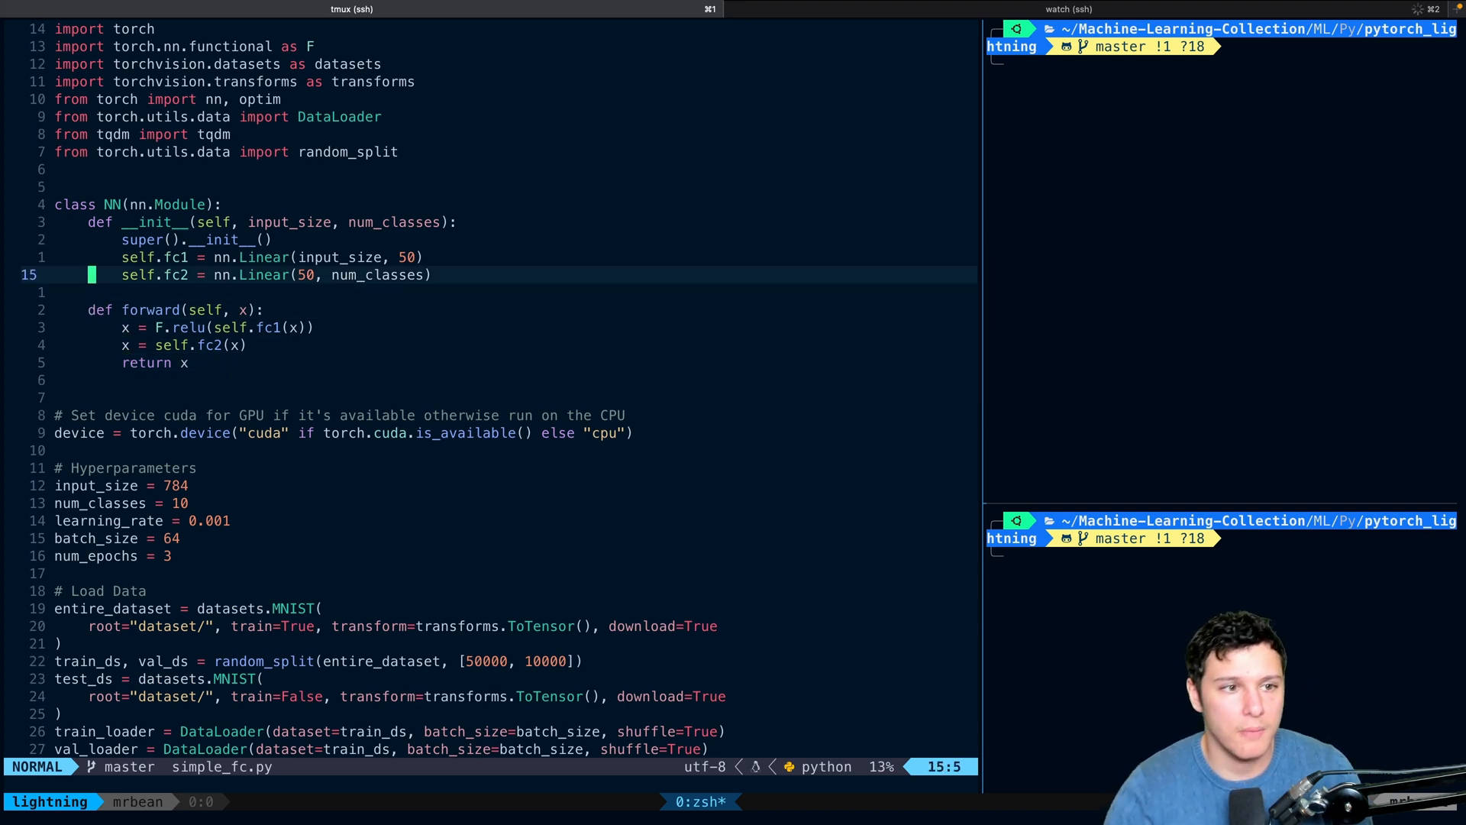
pyautogui.press('G')
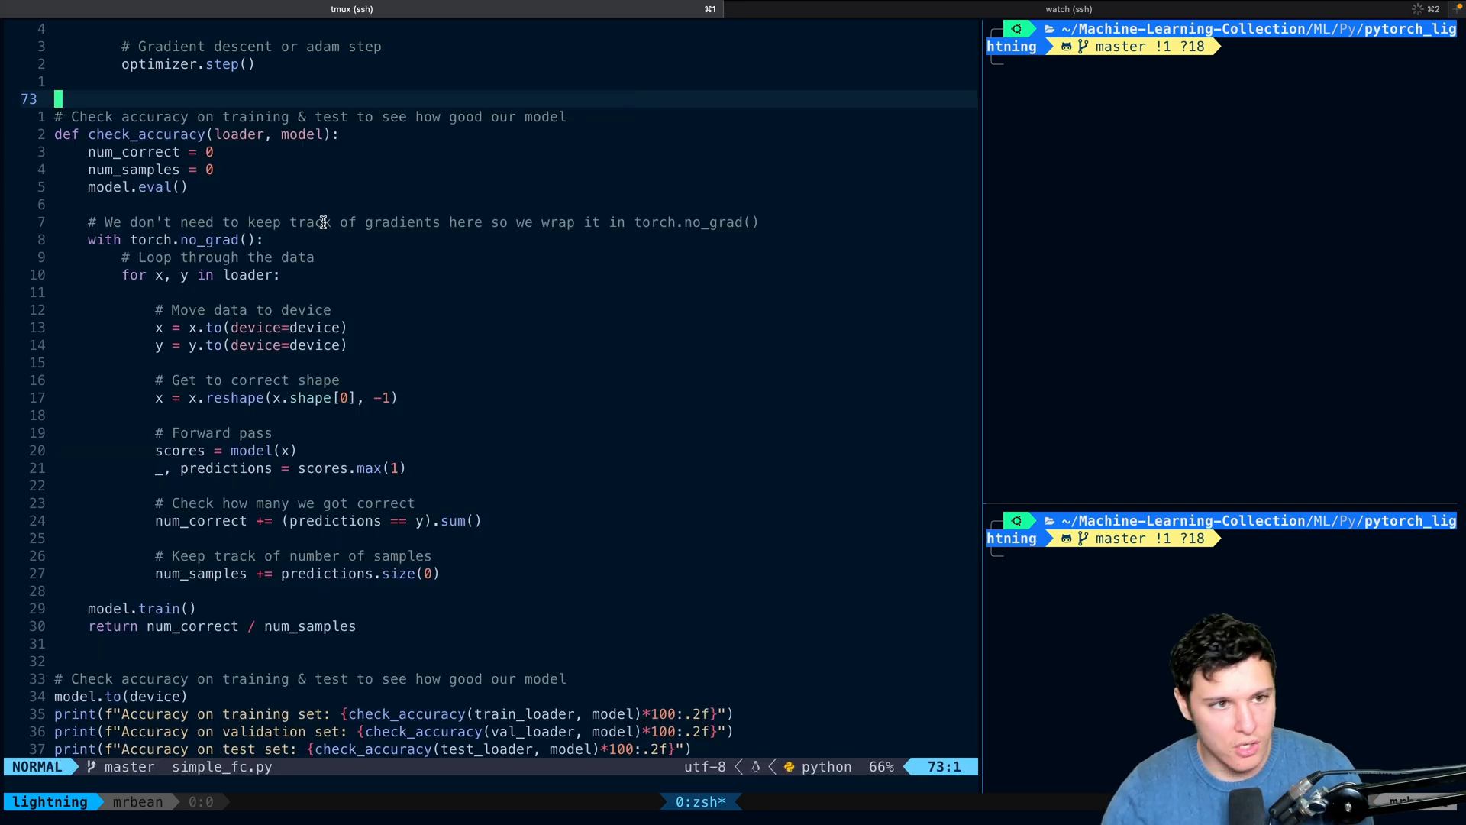
pyautogui.press('j')
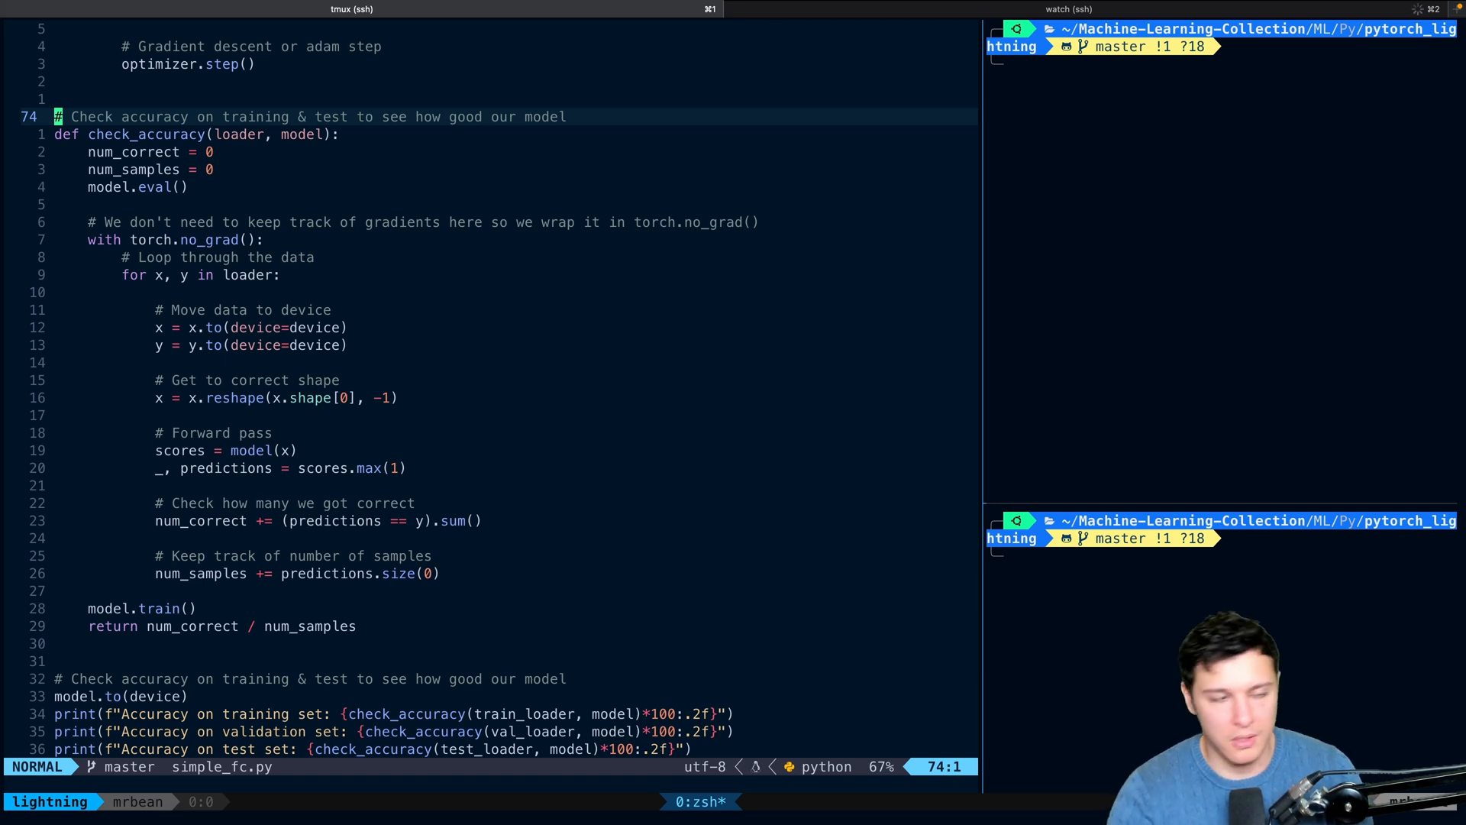
pyautogui.press('j')
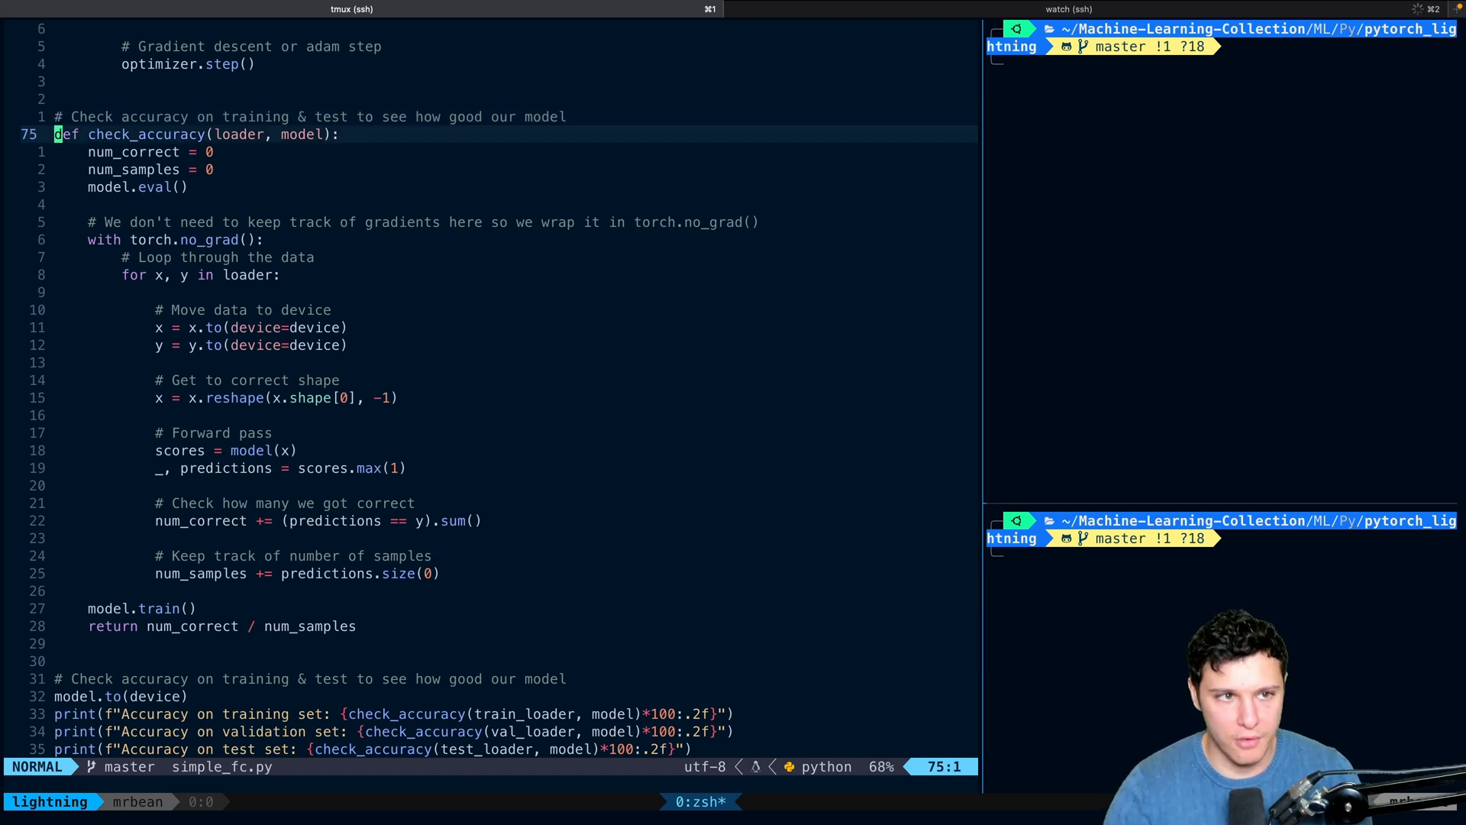
pyautogui.press('k')
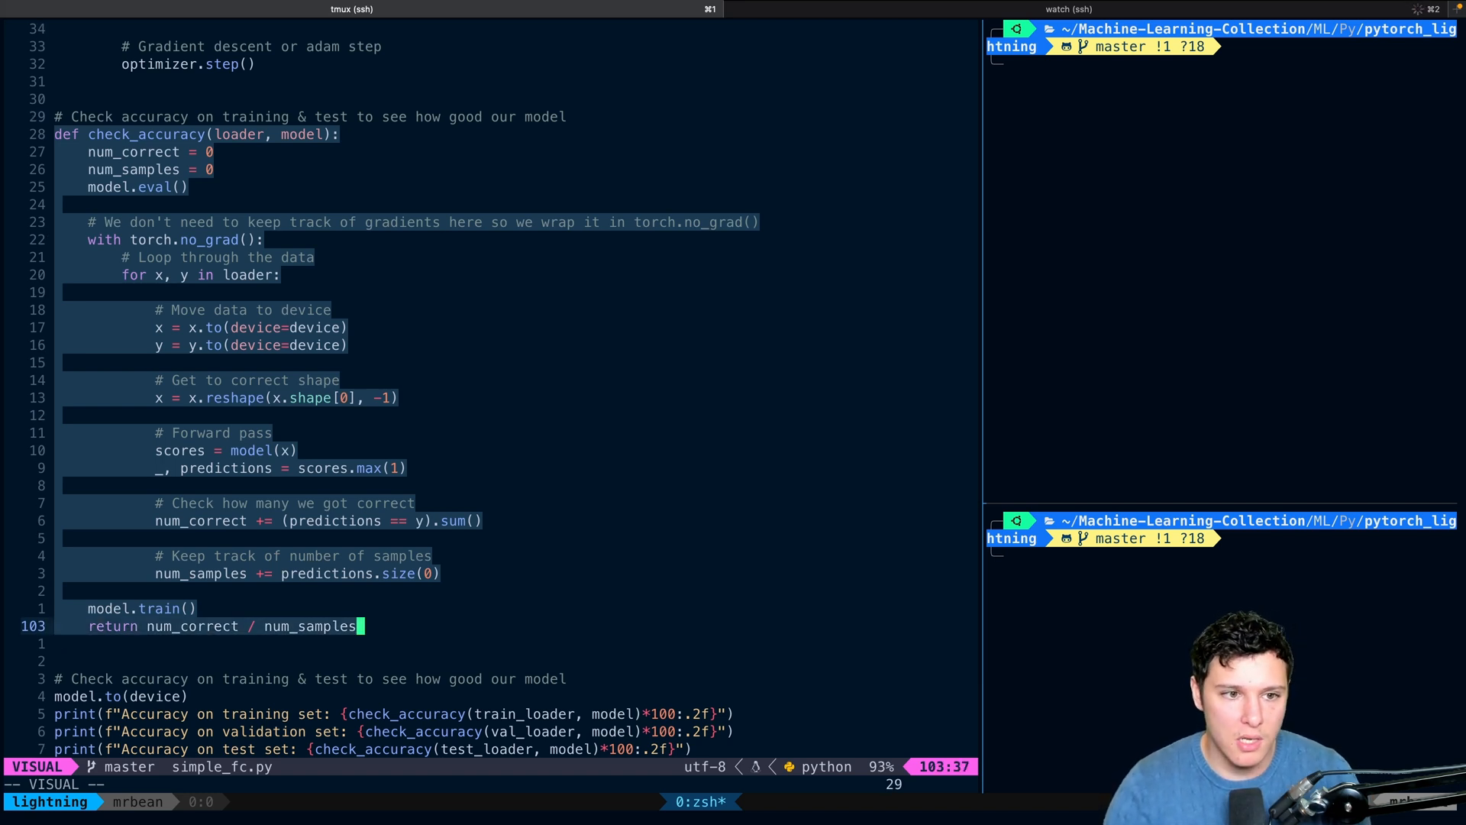
pyautogui.press('Escape')
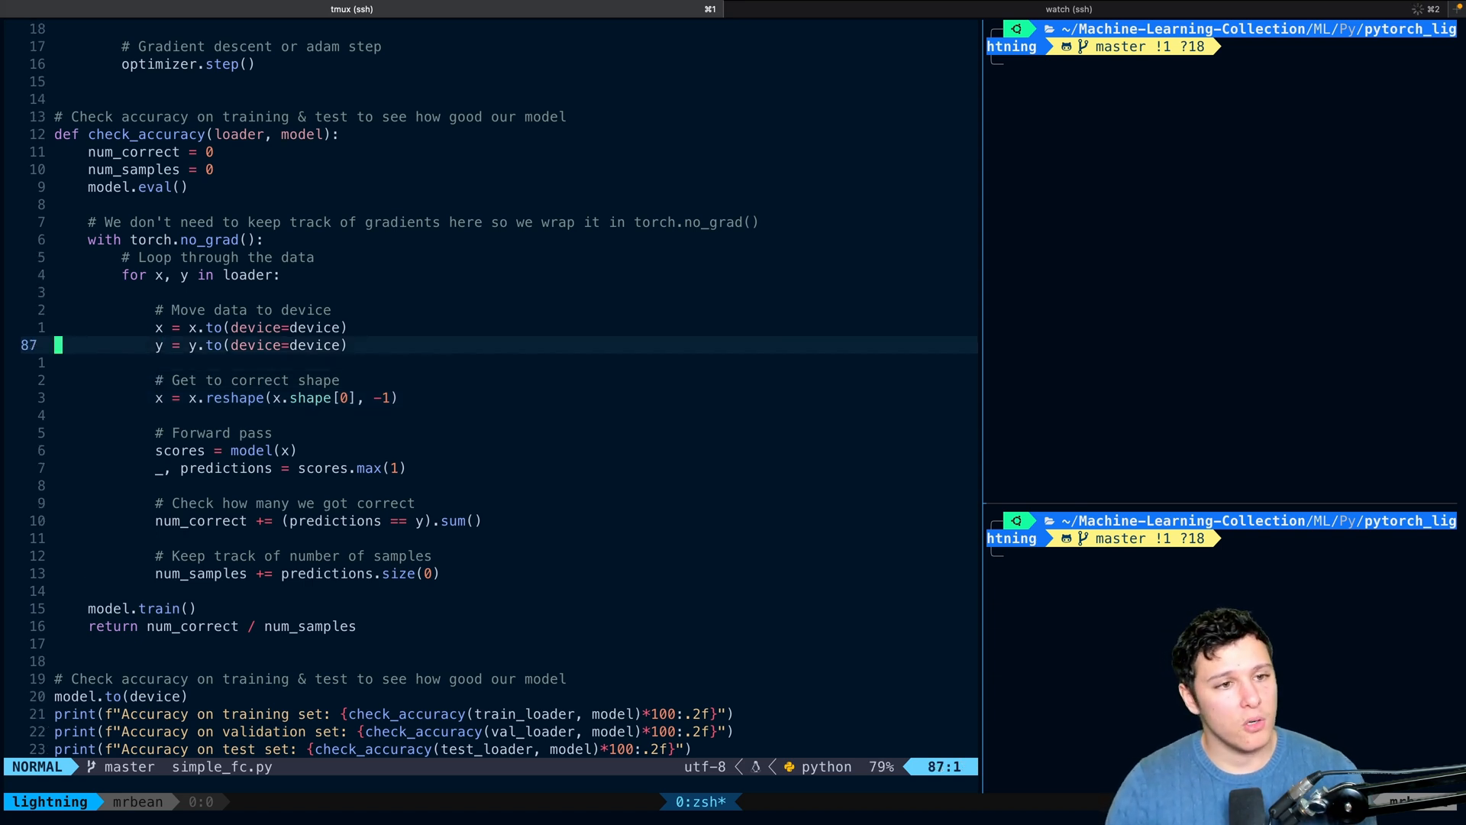
pyautogui.press('k')
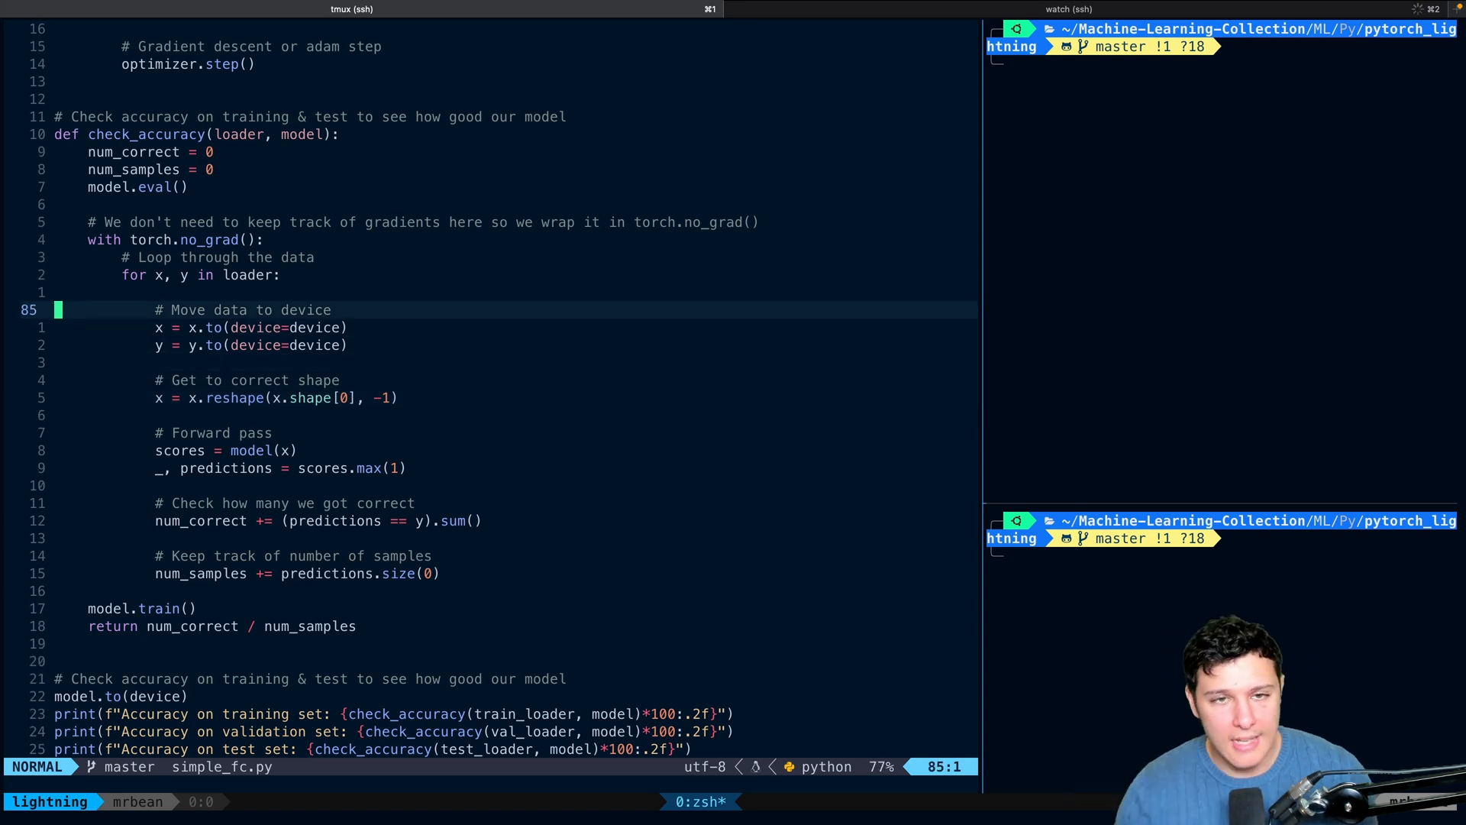